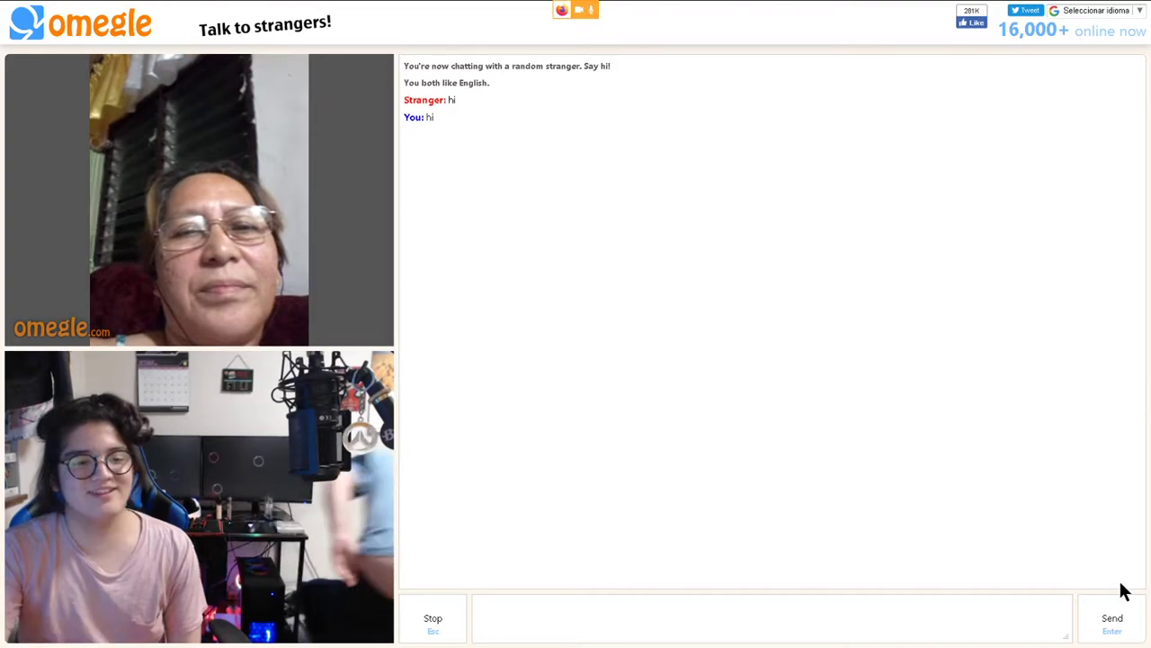
# Leave the English-interest stranger, match a new stranger, then end that silent chat.
pyautogui.click(433, 618)
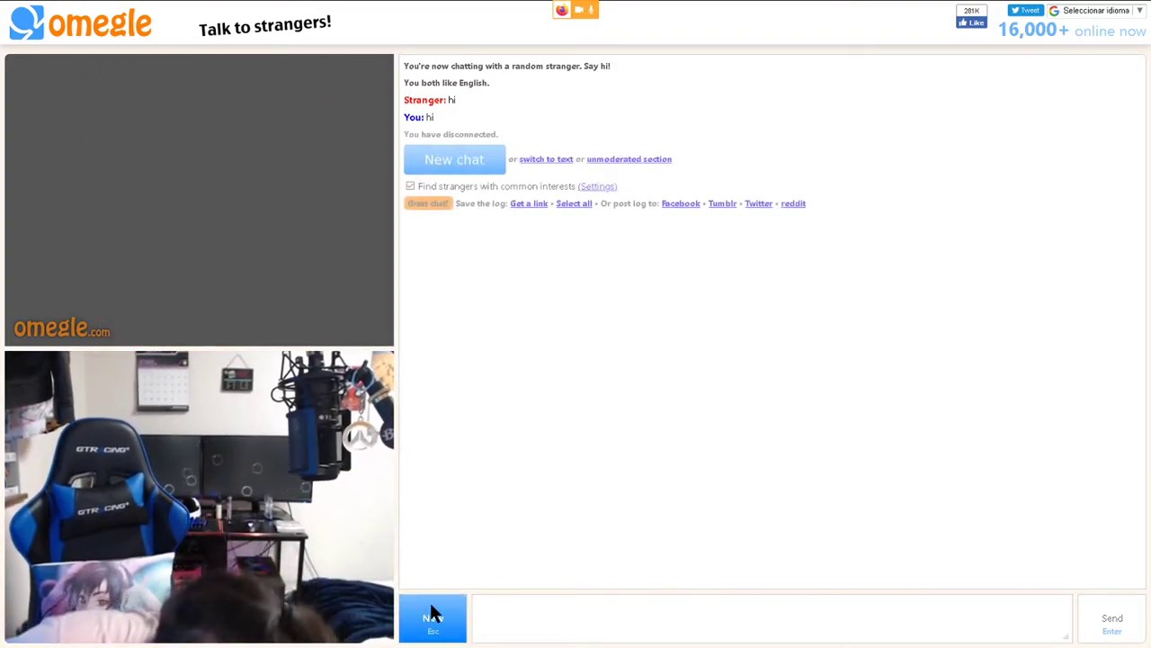
pyautogui.click(454, 617)
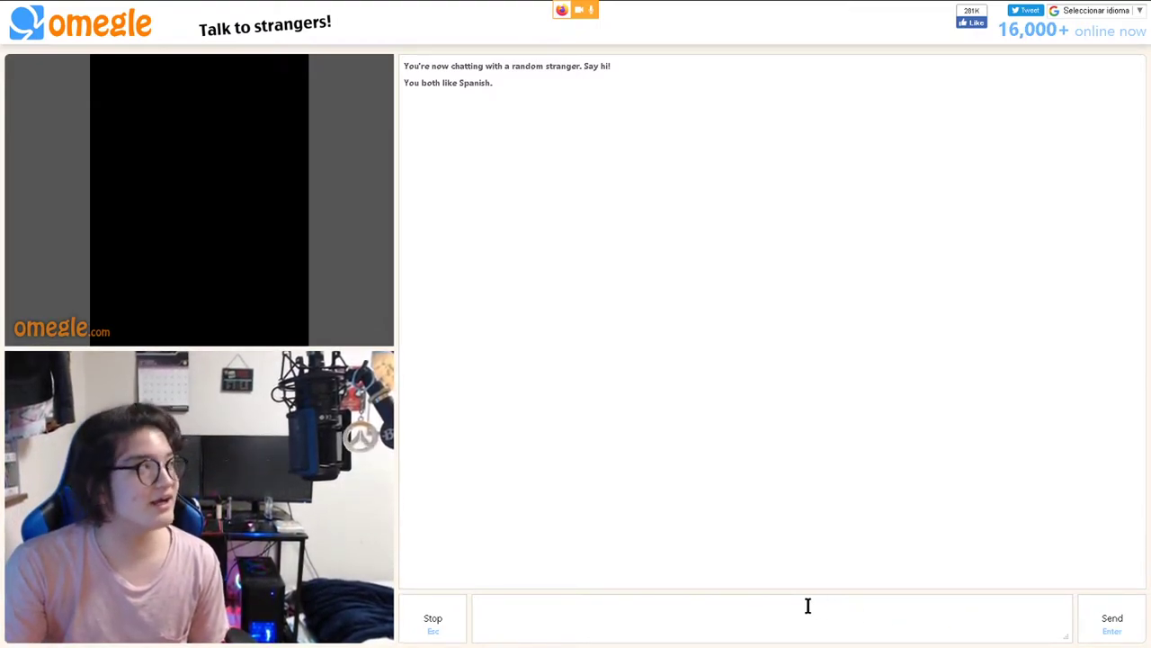
pyautogui.moveTo(600, 604)
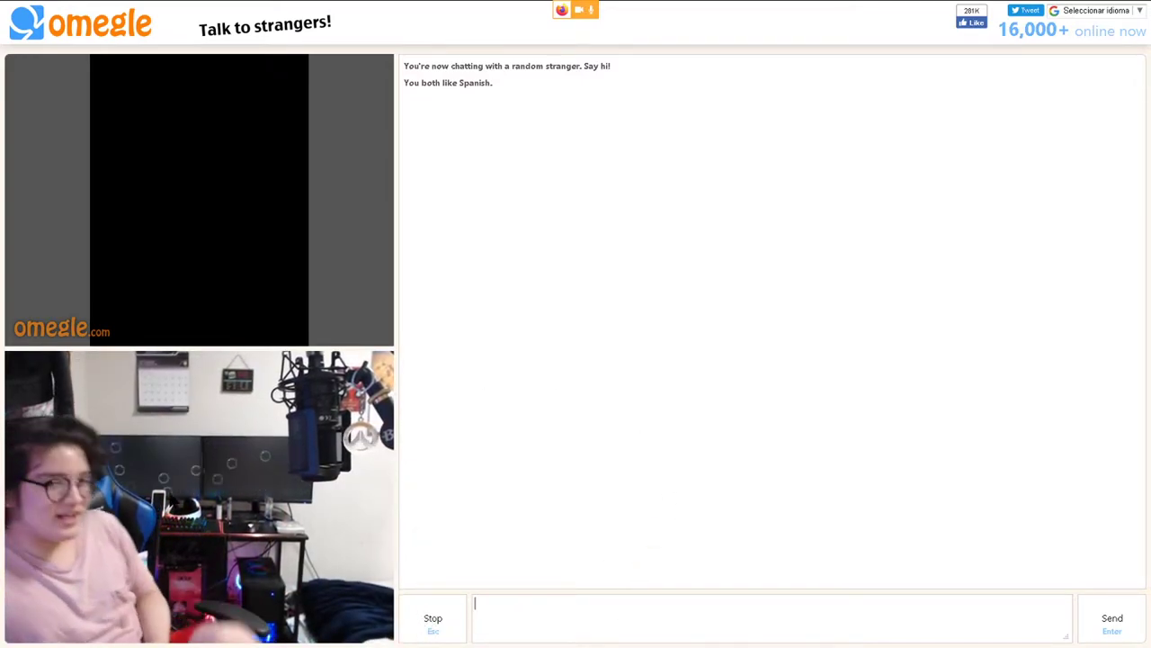
pyautogui.click(432, 618)
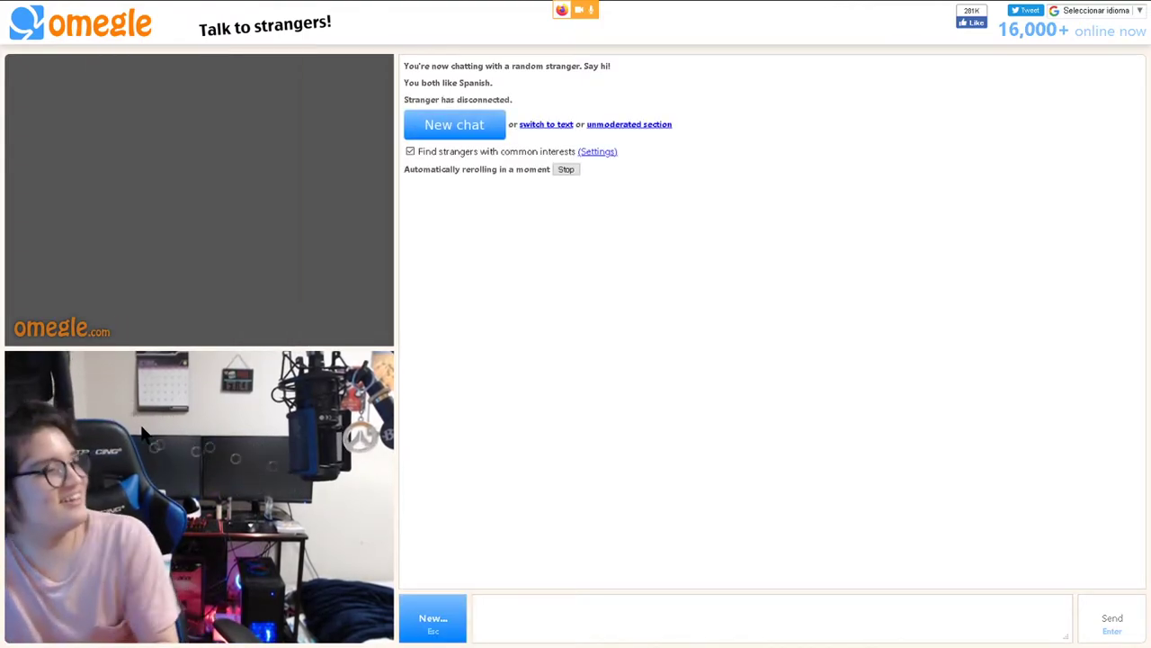
# Start a new chat and skip past the Twitch- and USA-interest strangers whose video never loads.
pyautogui.click(454, 124)
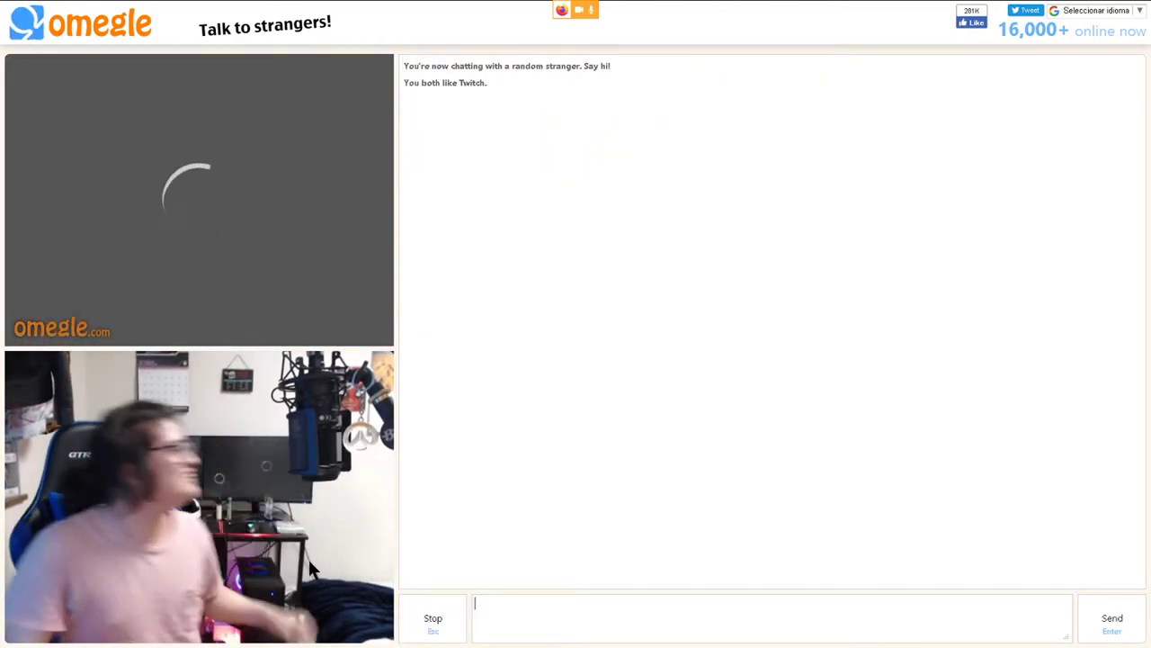
pyautogui.click(433, 618)
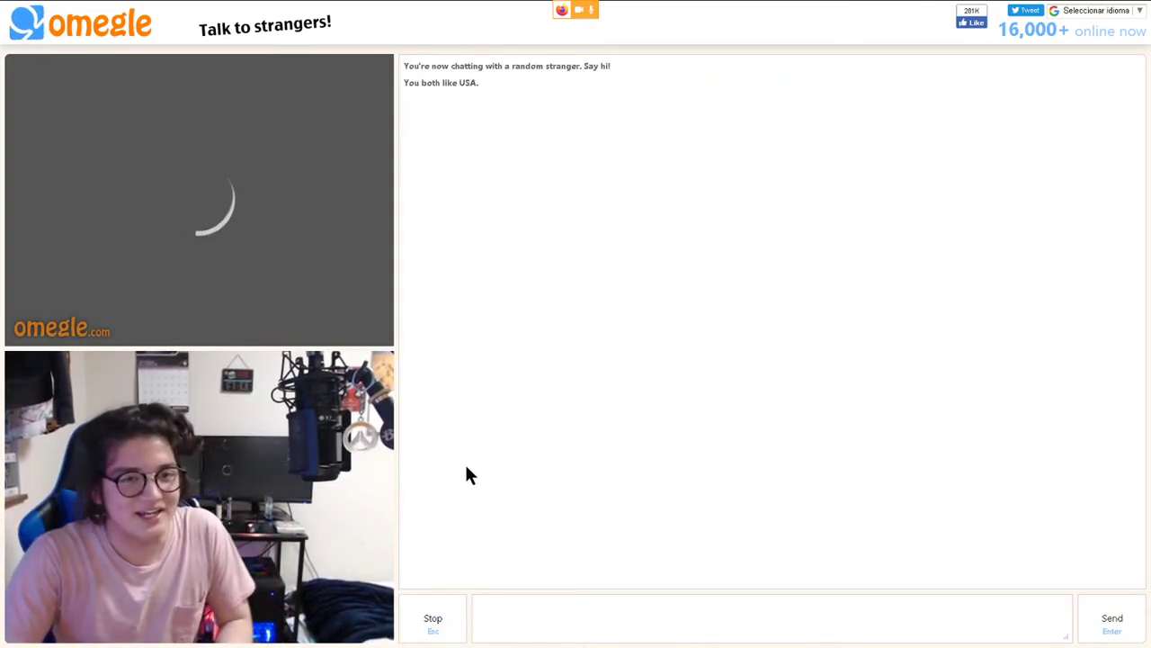
pyautogui.moveTo(438, 288)
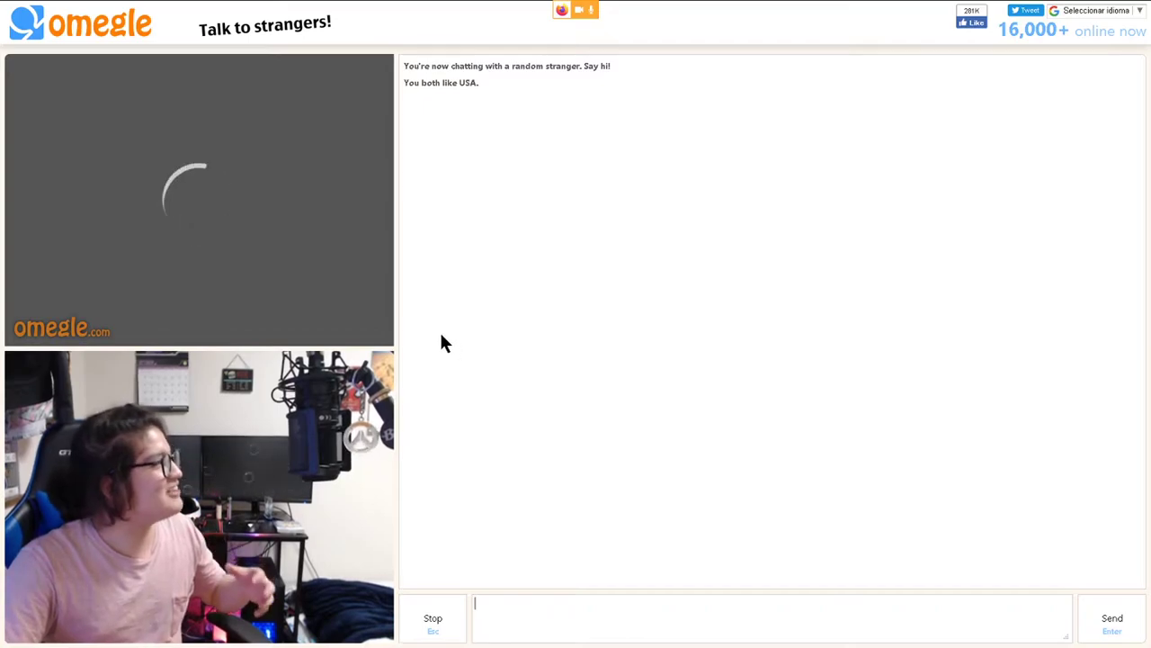
pyautogui.moveTo(477, 369)
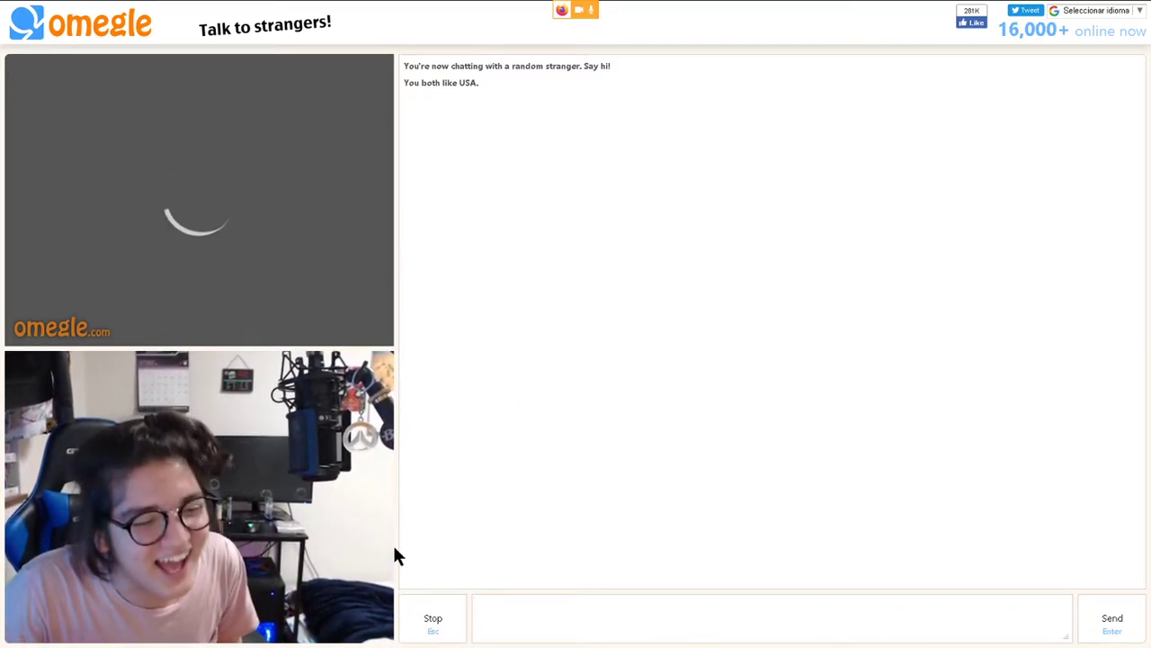
pyautogui.click(432, 618)
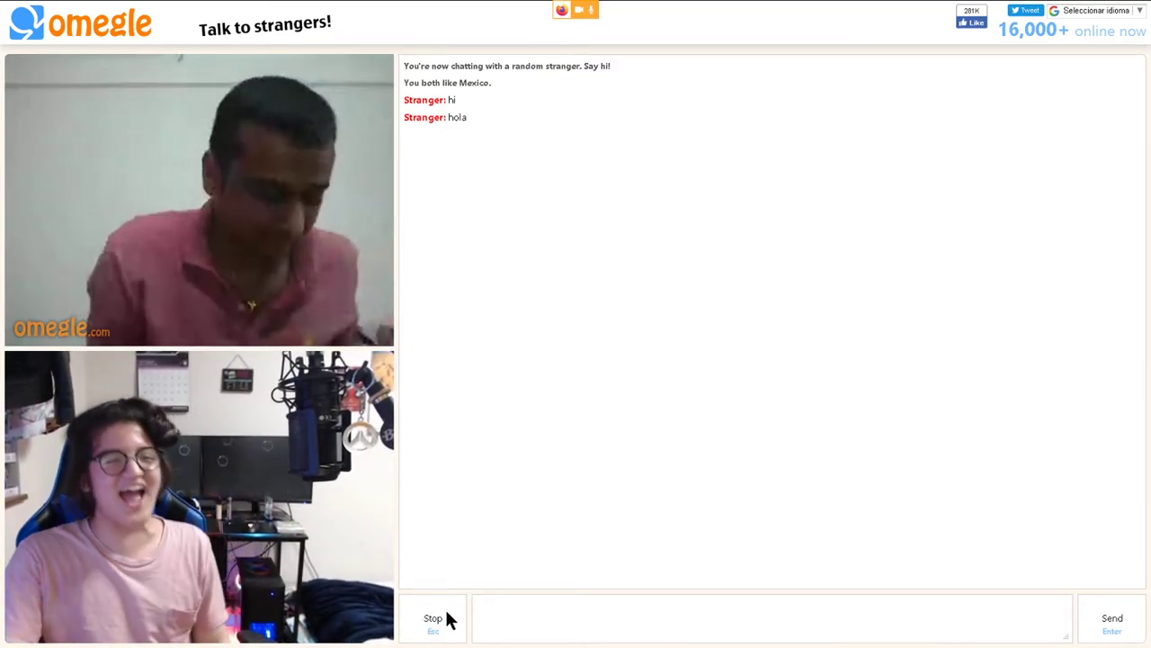
# End the chat with the Mexico-interest stranger who greeted with hi and hola.
pyautogui.click(433, 618)
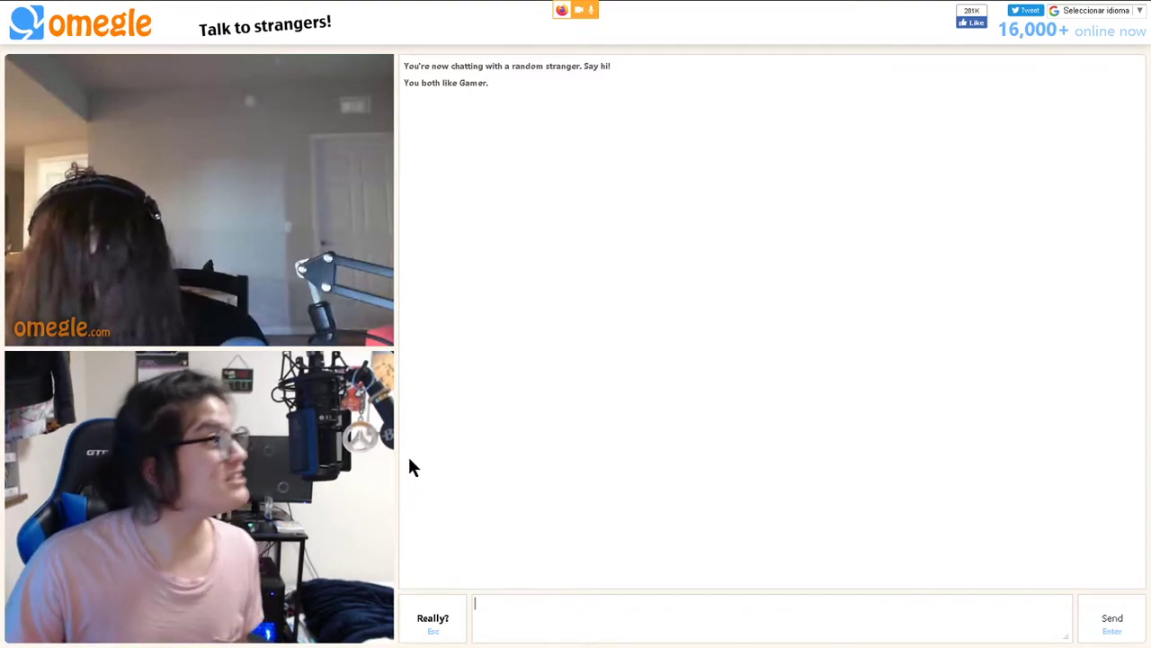
pyautogui.moveTo(396, 492)
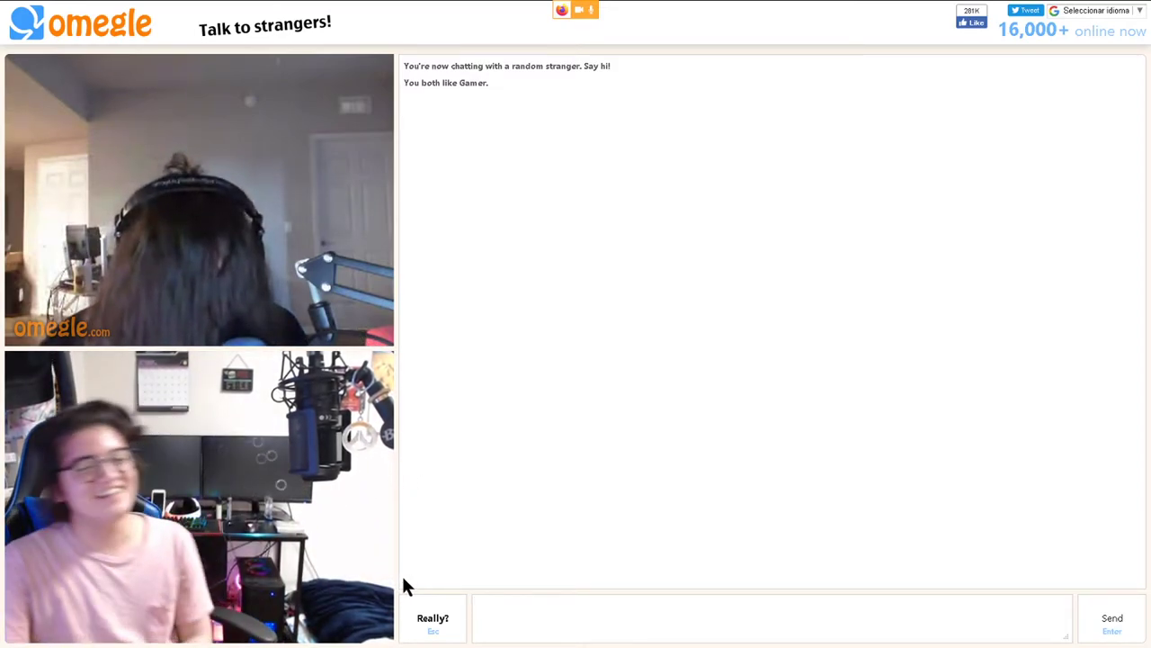
pyautogui.moveTo(432, 575)
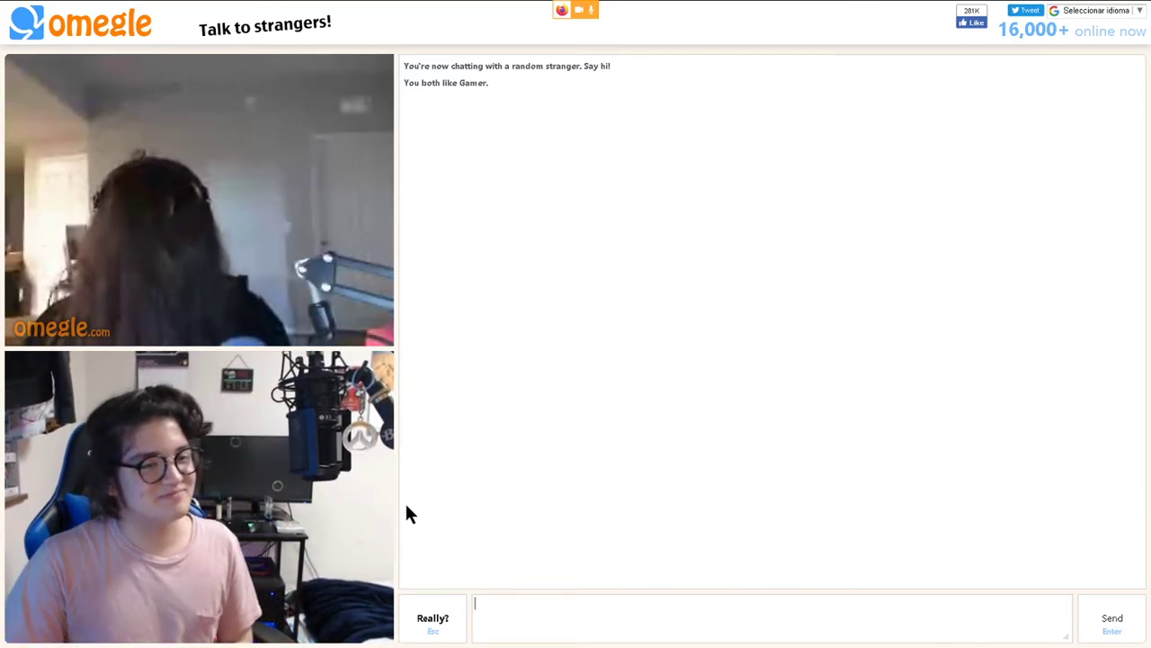
pyautogui.moveTo(440, 598)
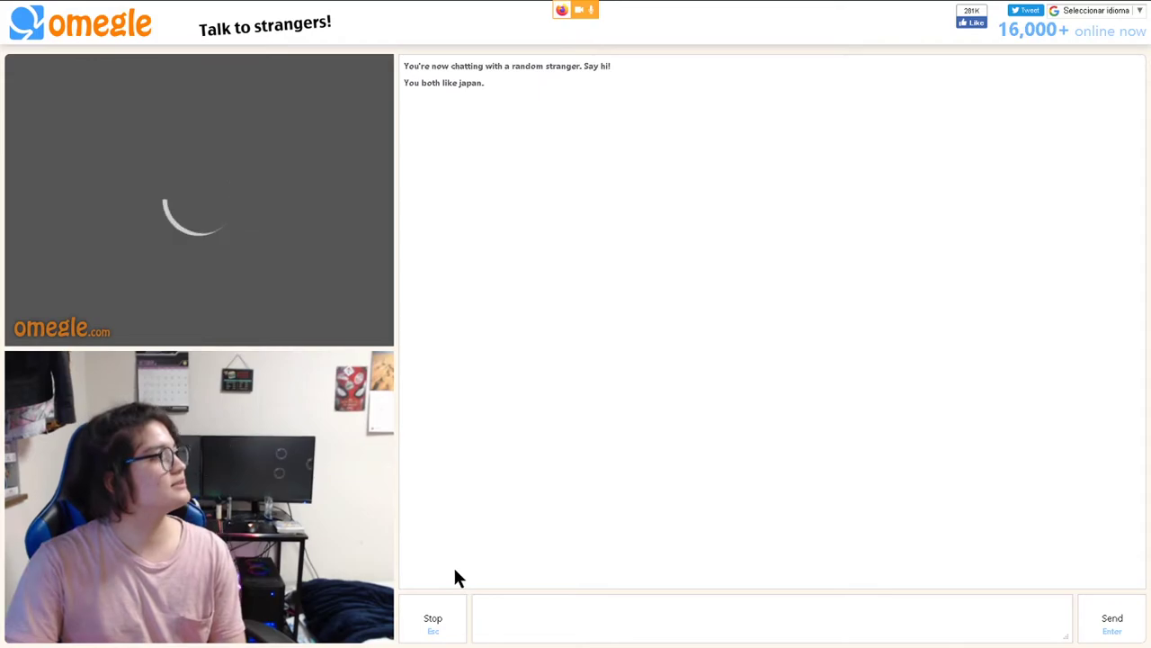
# Disconnect from the Japan-interest stranger whose video never loaded.
pyautogui.click(433, 618)
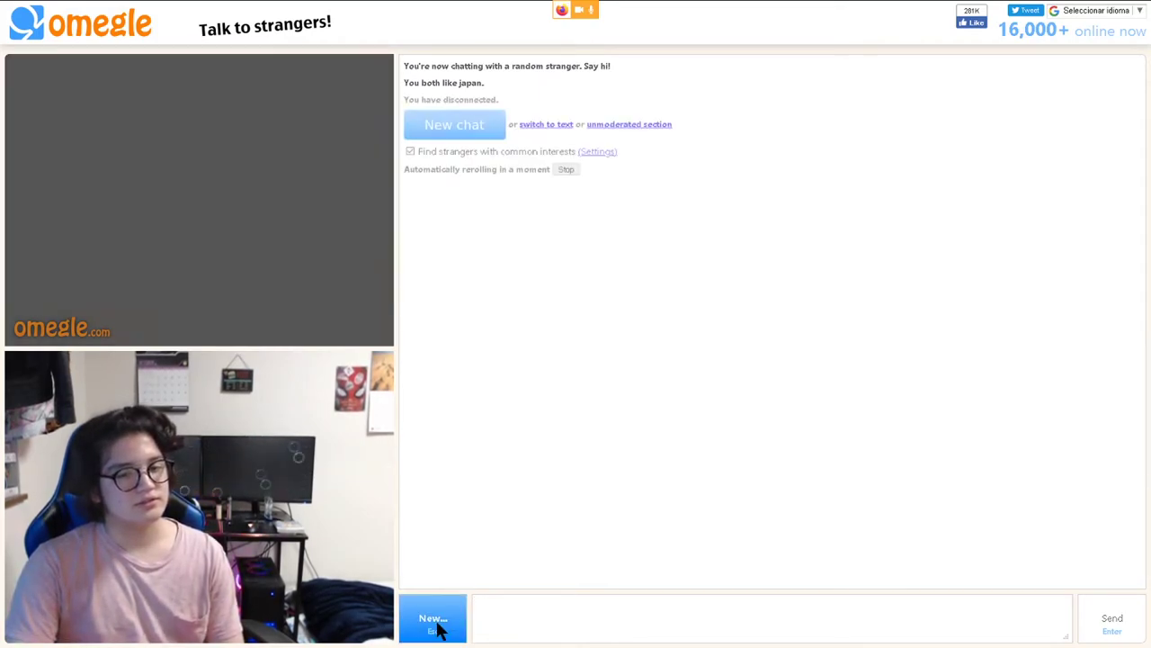
# Start new chats until an English-interest stranger connects after a Japan match leaves.
pyautogui.click(433, 618)
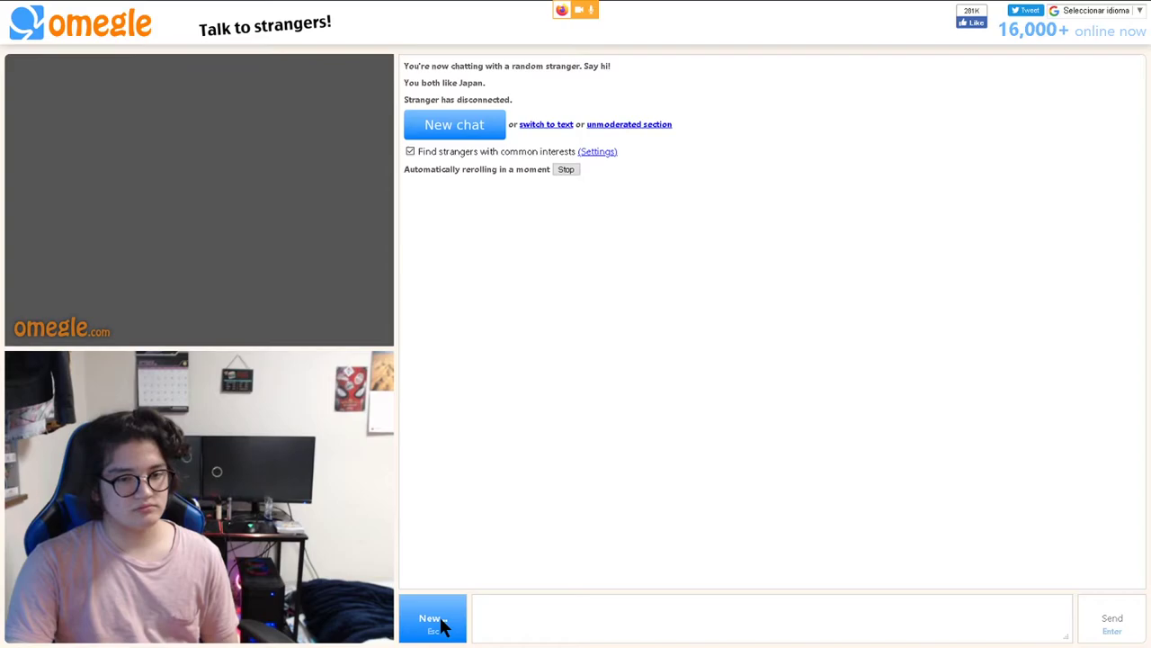
pyautogui.click(433, 618)
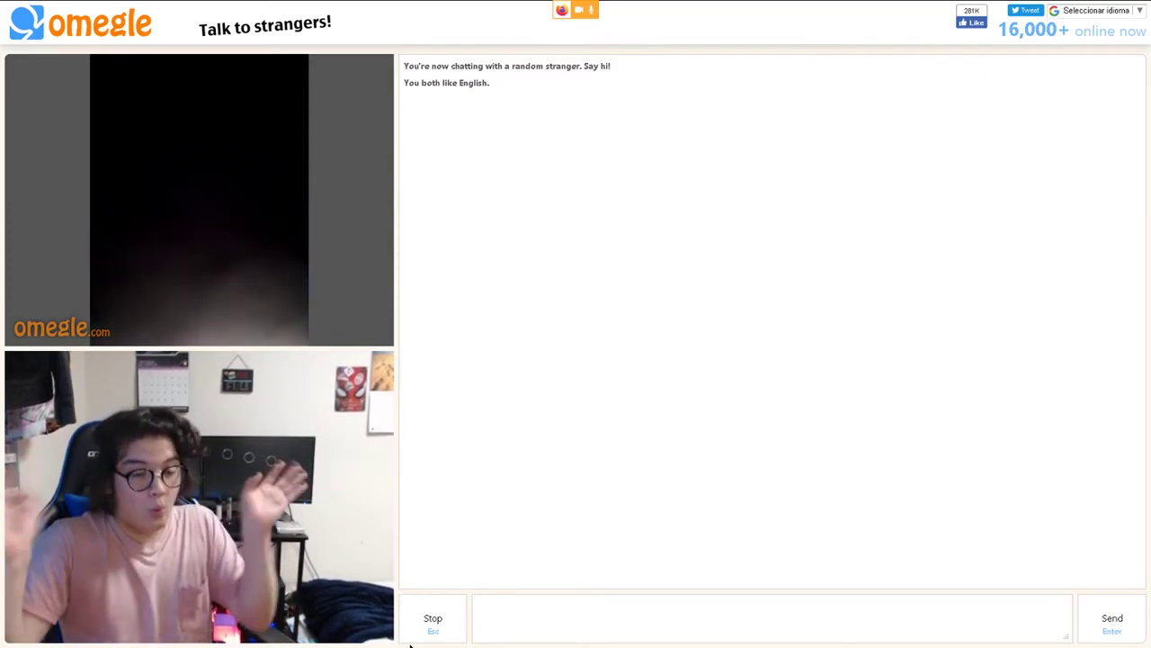
# Select the chat box, then disconnect the dark-video English-interest stranger.
pyautogui.click(769, 618)
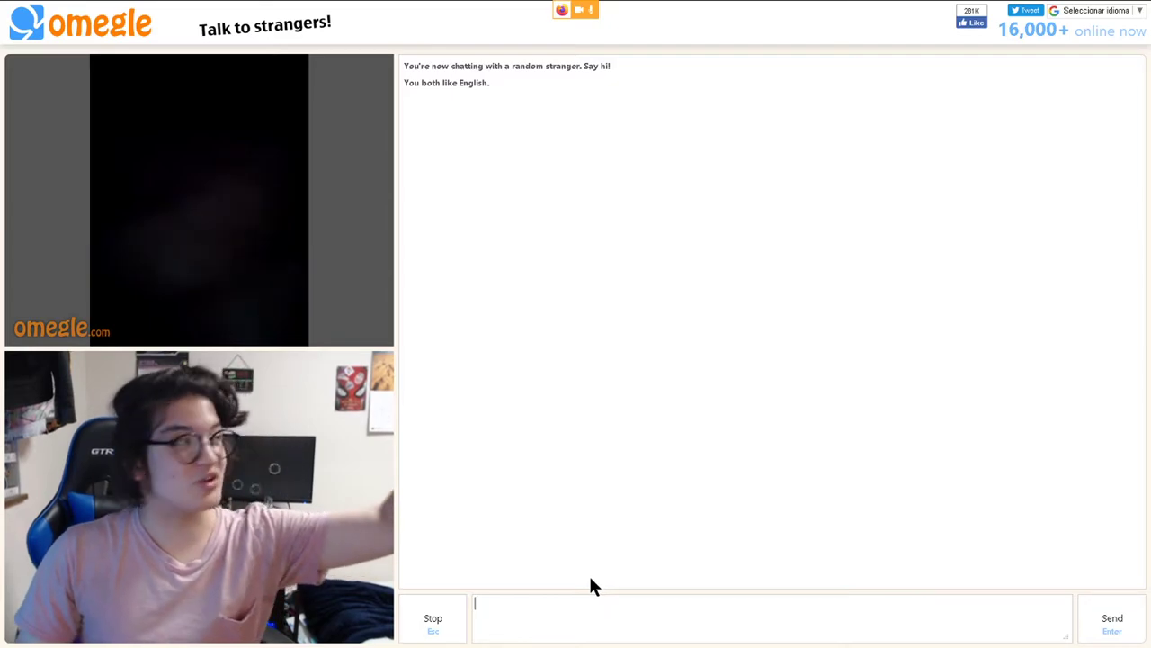
pyautogui.moveTo(653, 574)
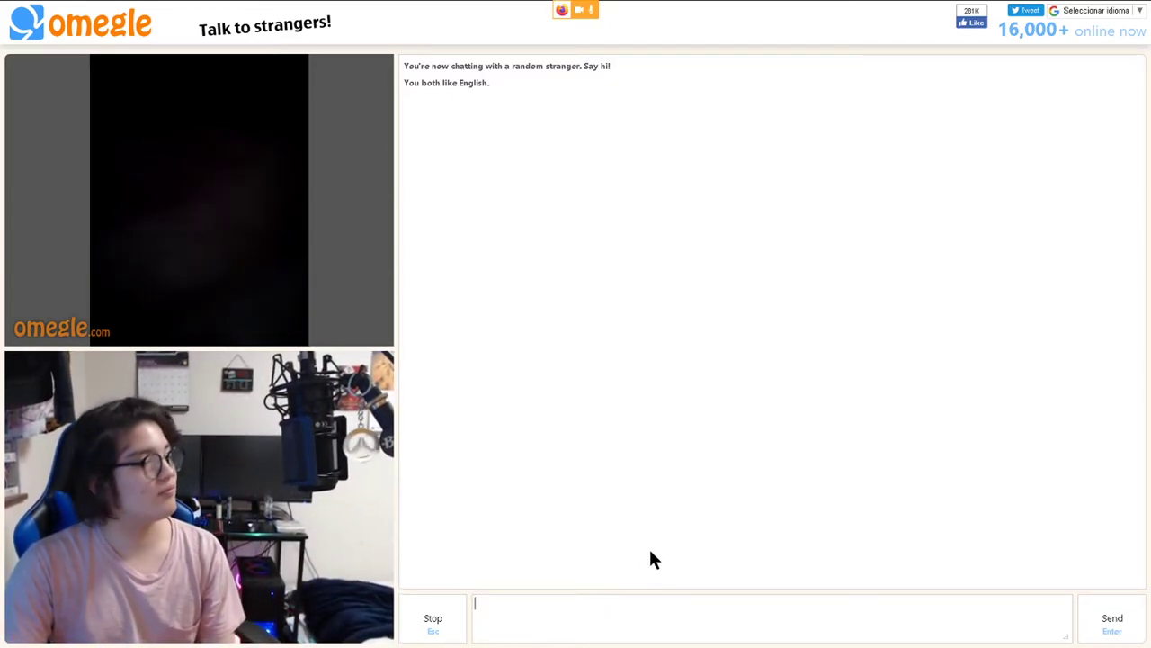
pyautogui.moveTo(628, 518)
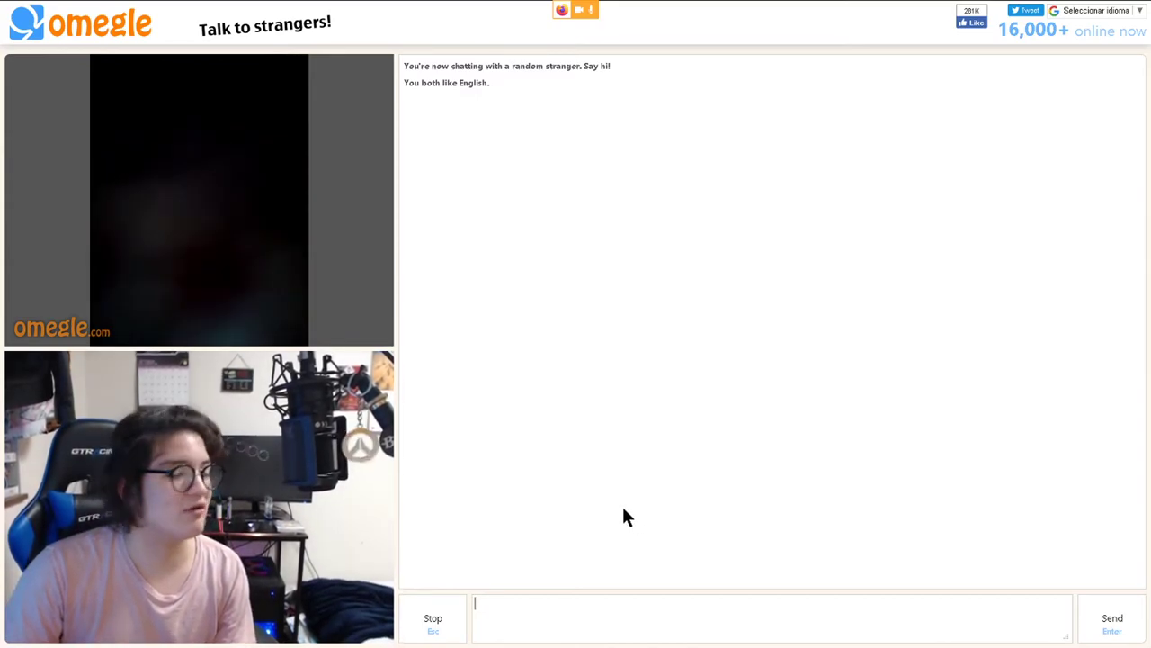
pyautogui.moveTo(763, 403)
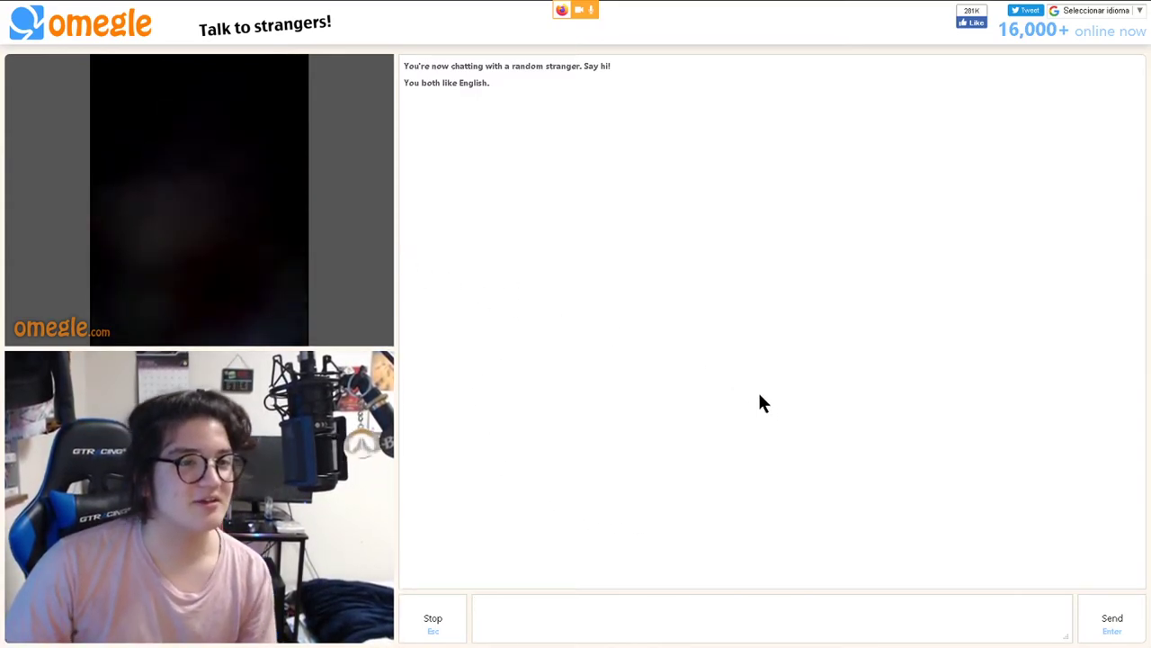
pyautogui.moveTo(701, 380)
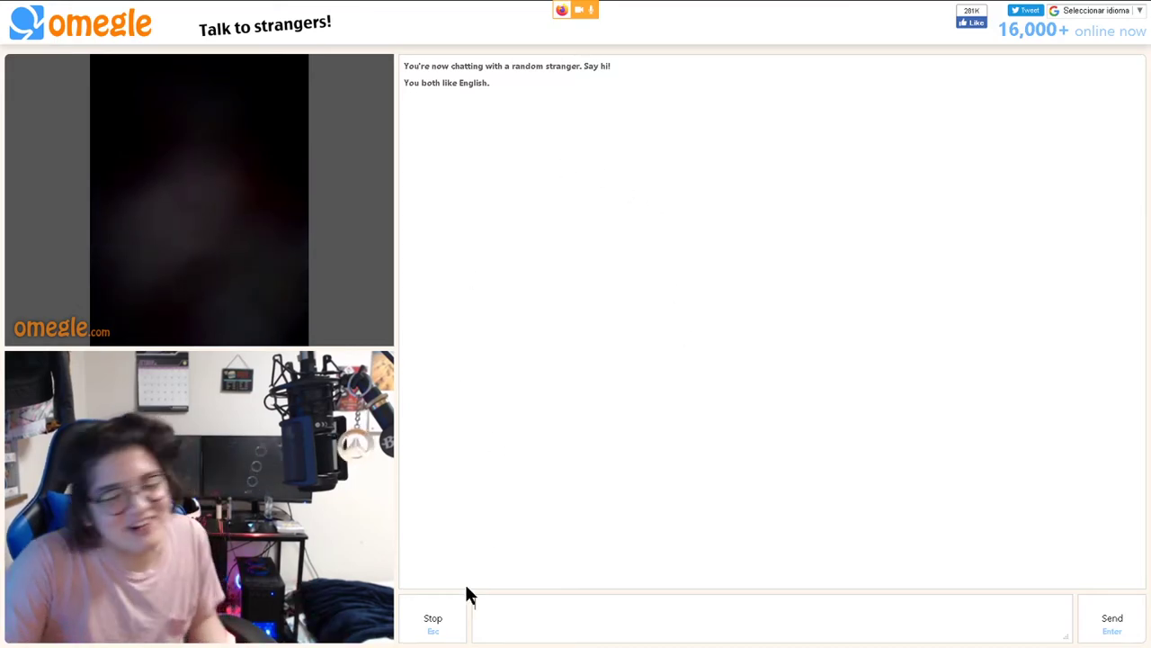
pyautogui.click(433, 618)
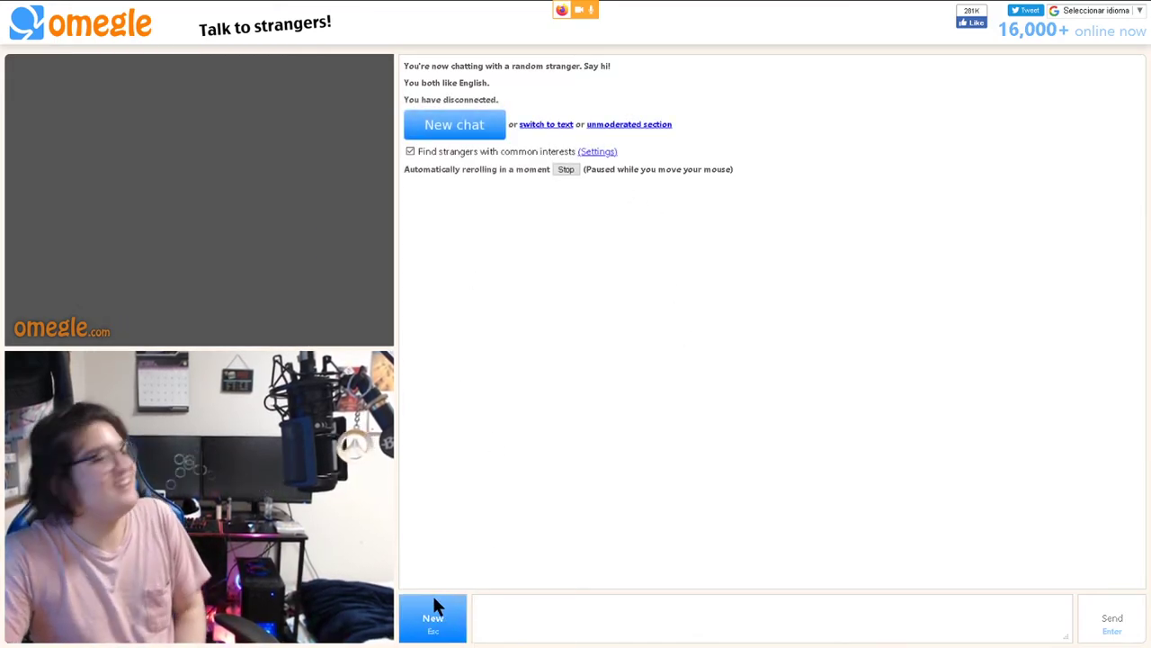
# Connect to a USA-interest stranger, then immediately stop and confirm Really? to skip them.
pyautogui.click(433, 618)
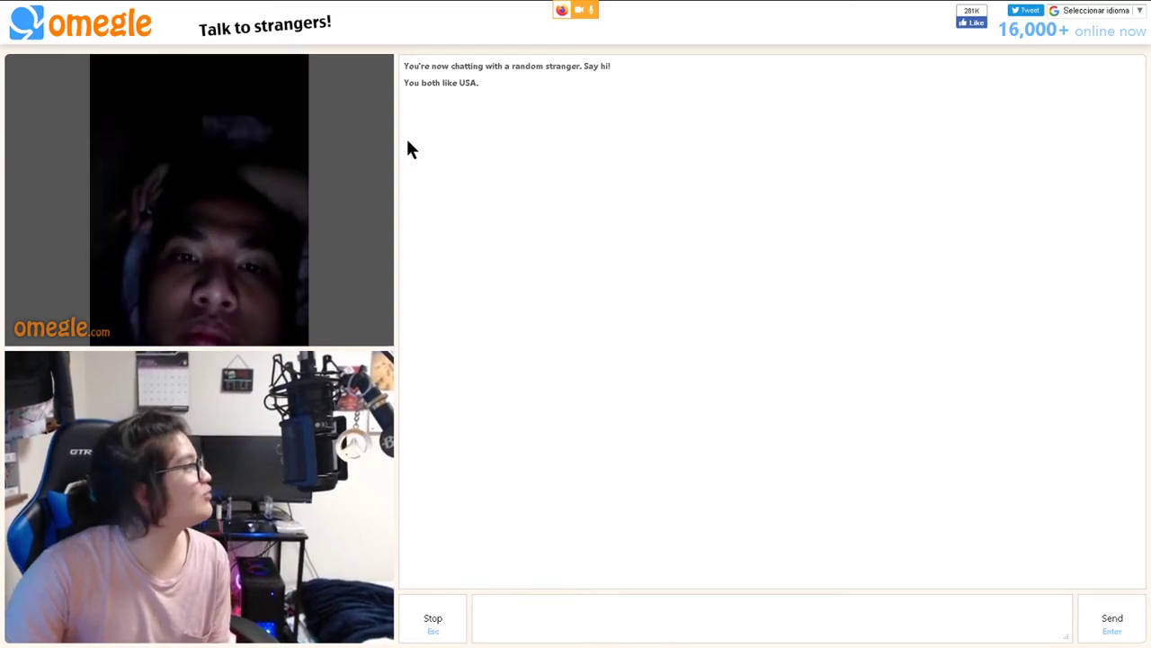
pyautogui.click(433, 618)
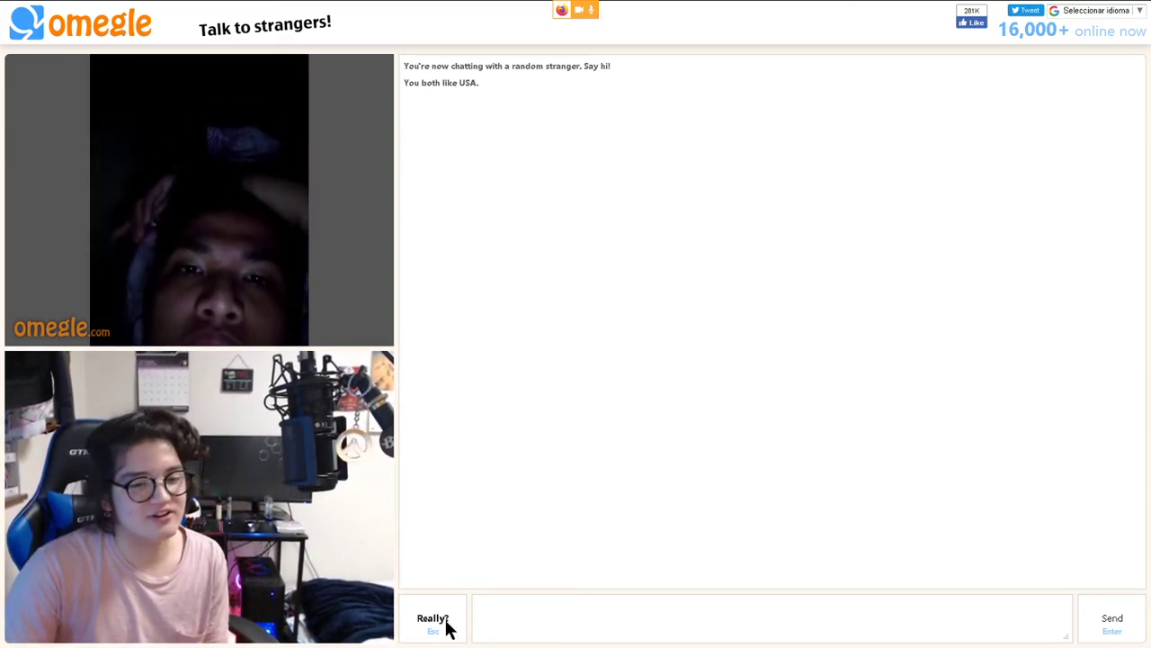
pyautogui.click(433, 618)
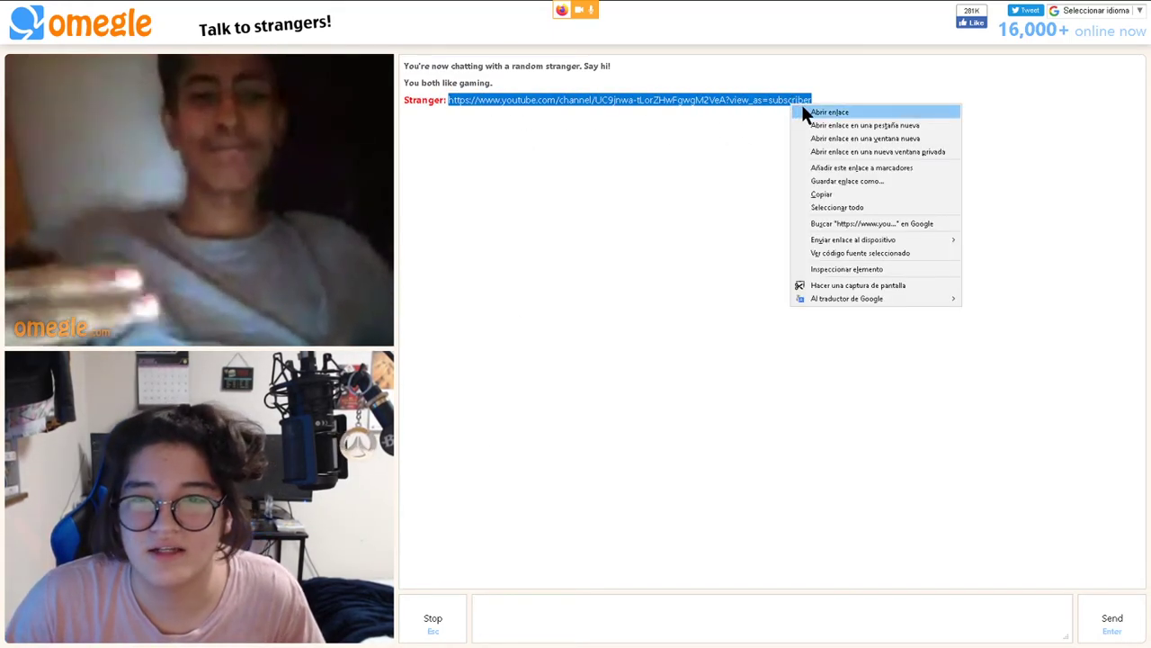
# Try the stranger's YouTube link but choose Permanecer en la página to stay.
pyautogui.click(829, 112)
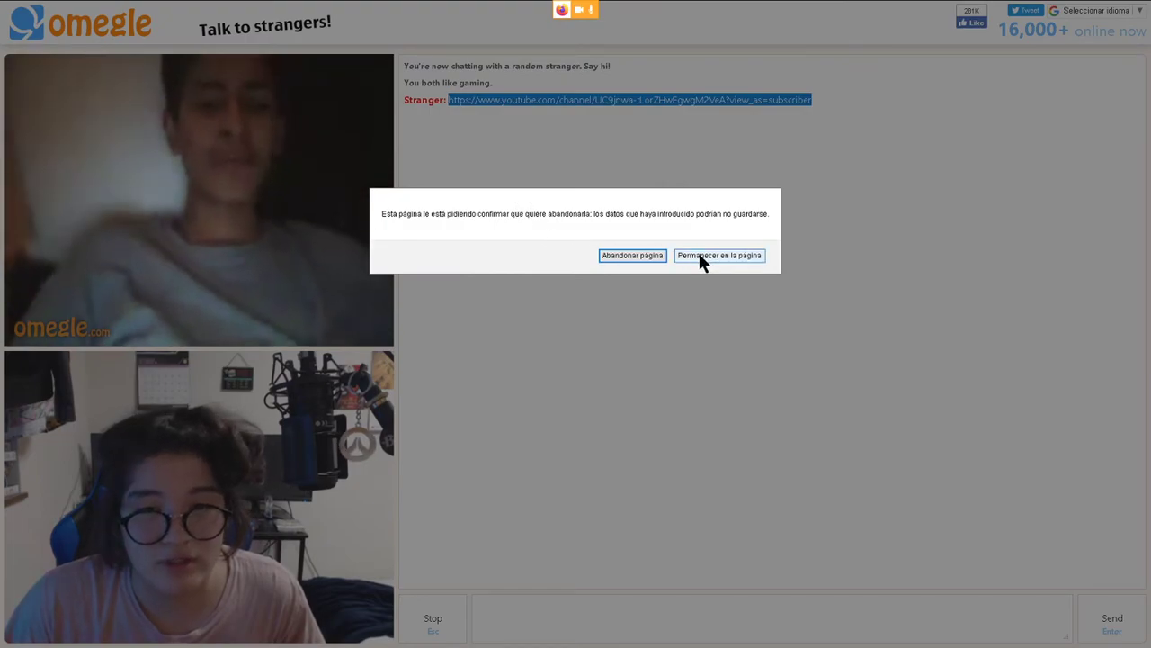
pyautogui.click(720, 255)
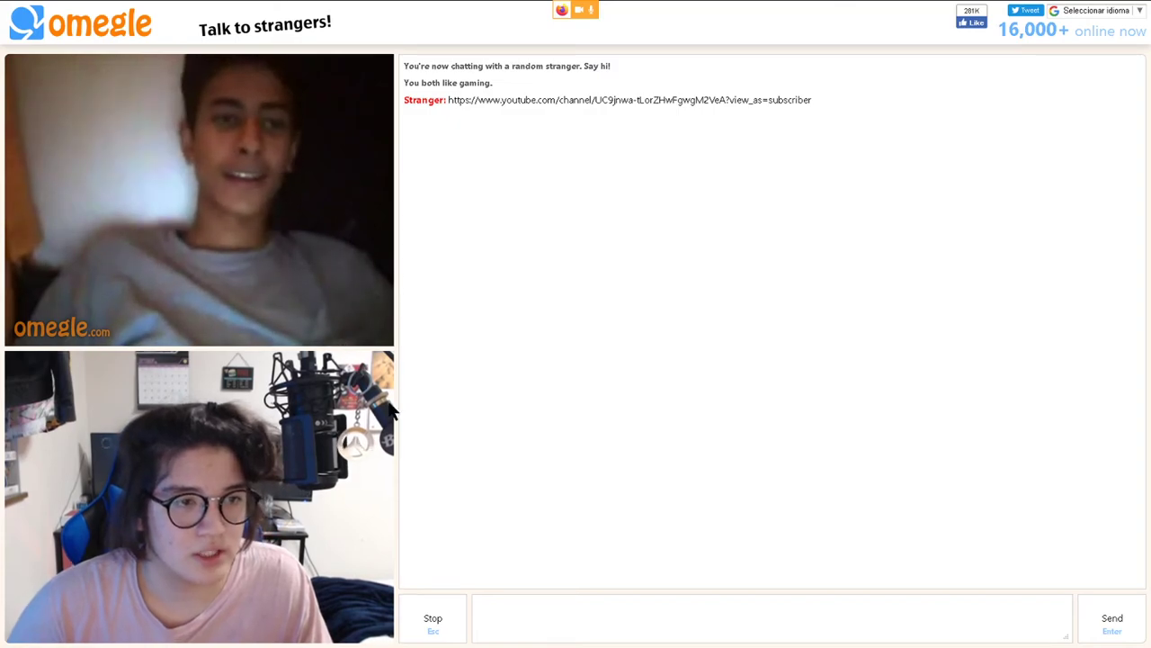
pyautogui.moveTo(449, 441)
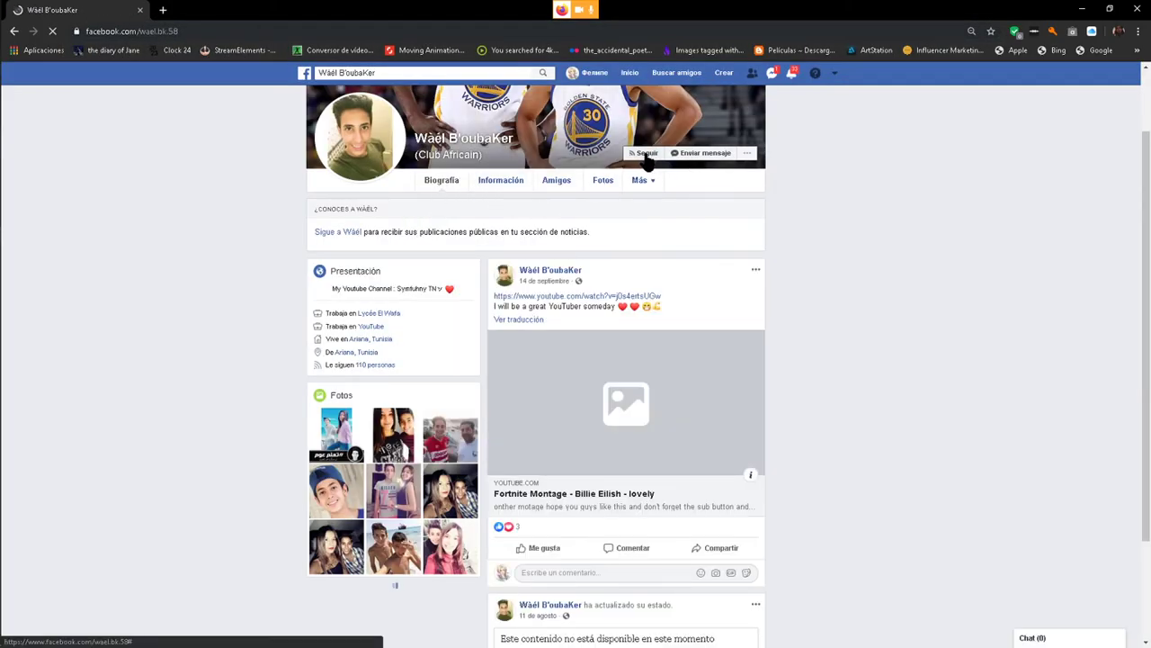
# Follow the stranger on Facebook and type 'im that guy thoee strange guys' in chat.
pyautogui.click(642, 152)
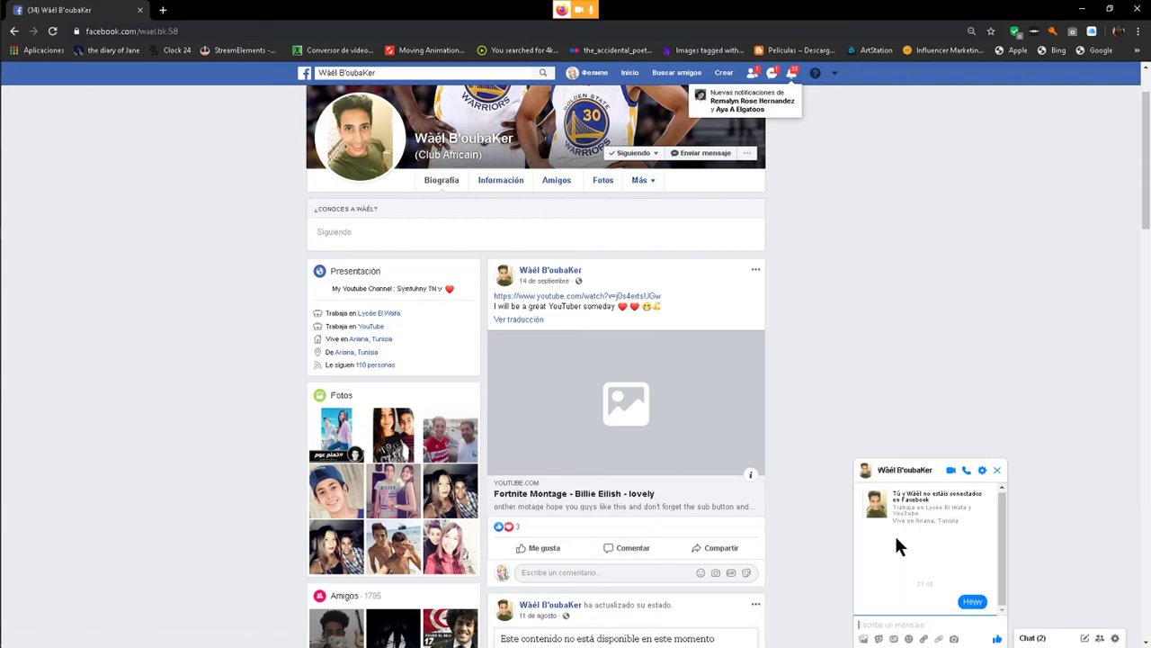
pyautogui.write('im that')
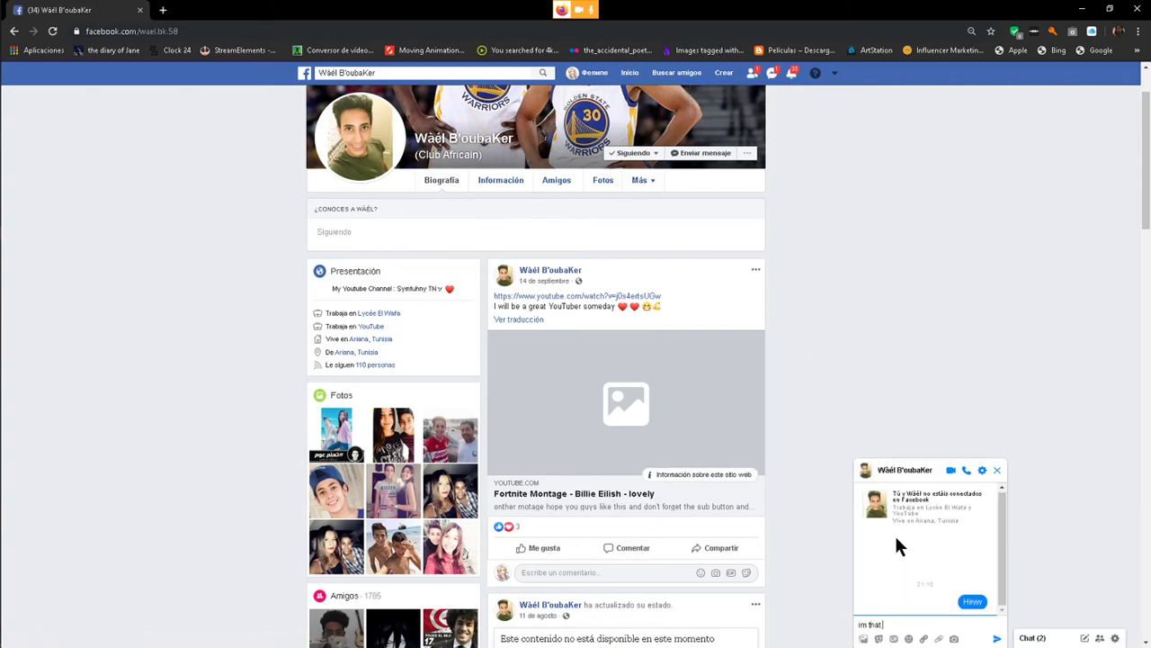
pyautogui.write('guy thoee')
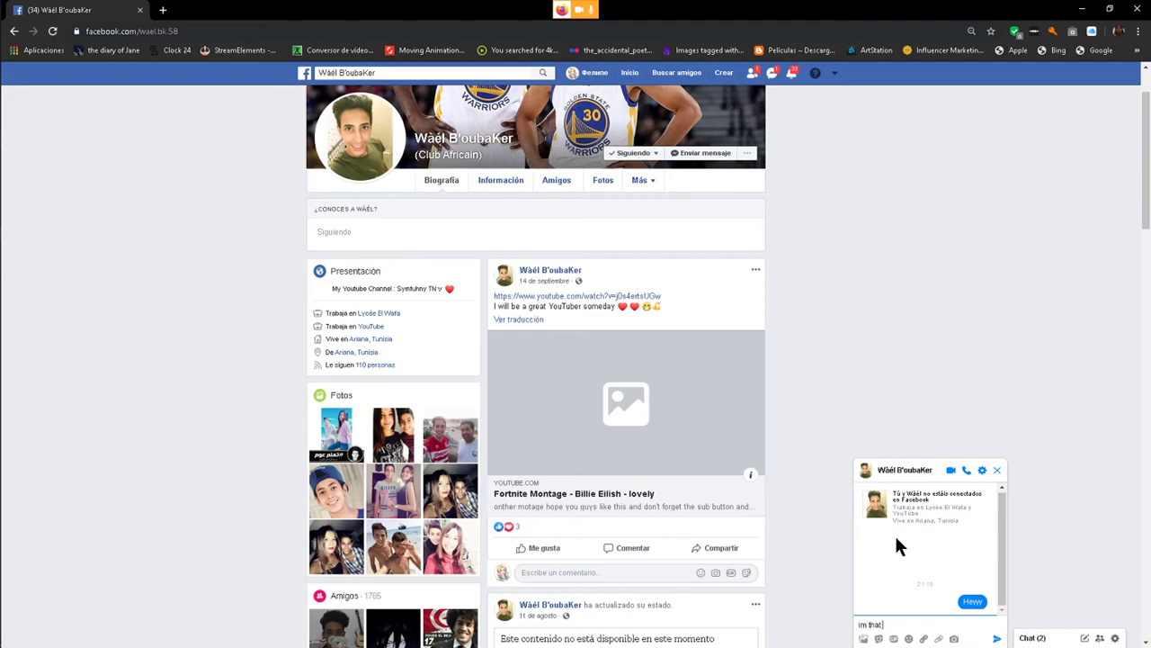
pyautogui.write('strange guys')
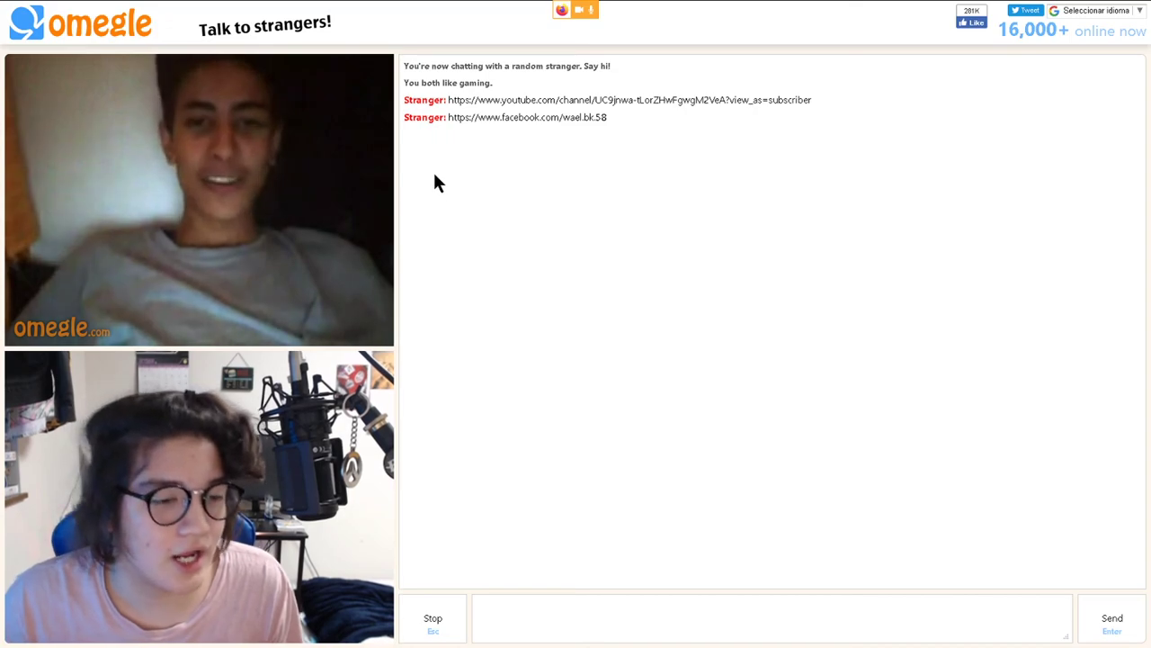
pyautogui.moveTo(535, 165)
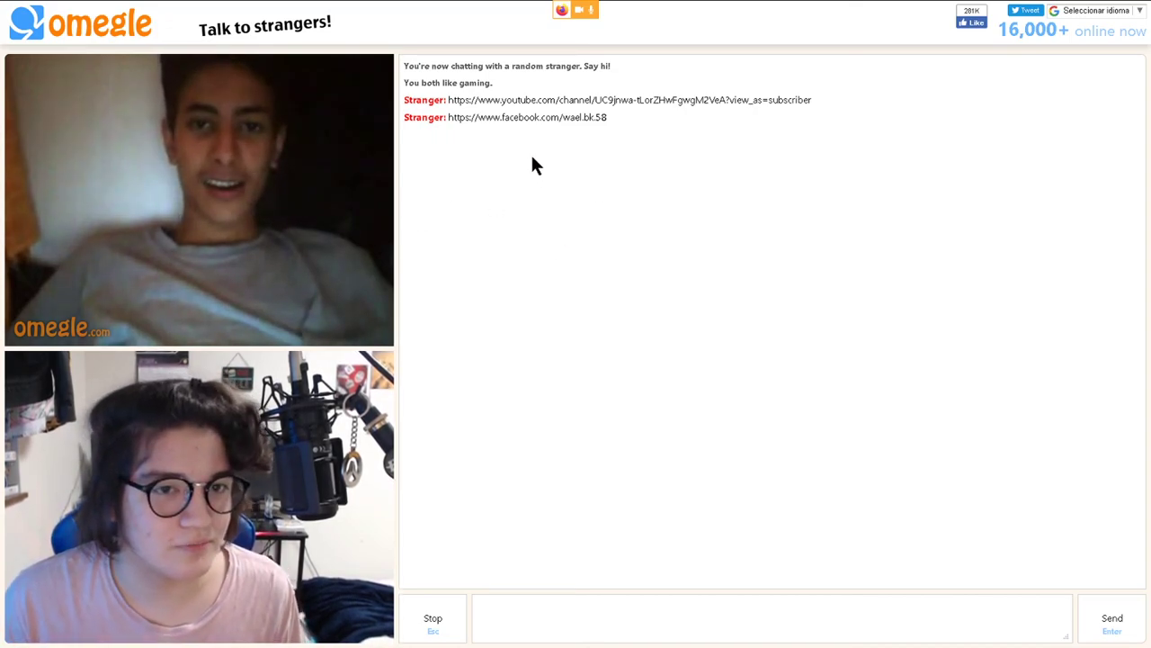
pyautogui.moveTo(497, 149)
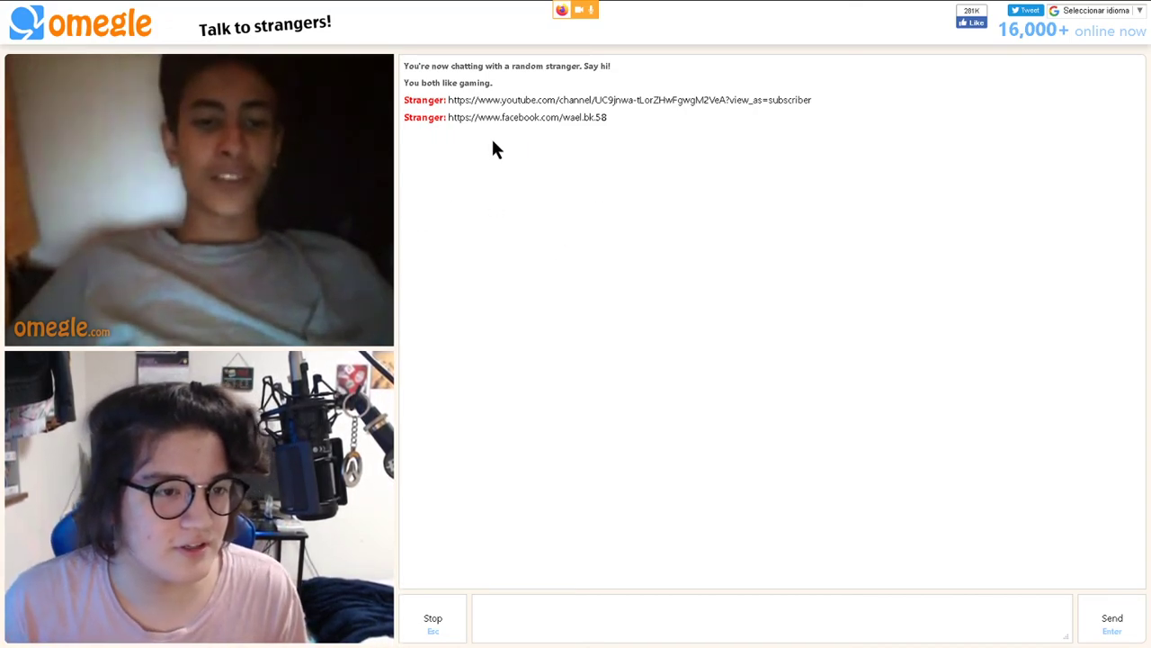
pyautogui.moveTo(516, 330)
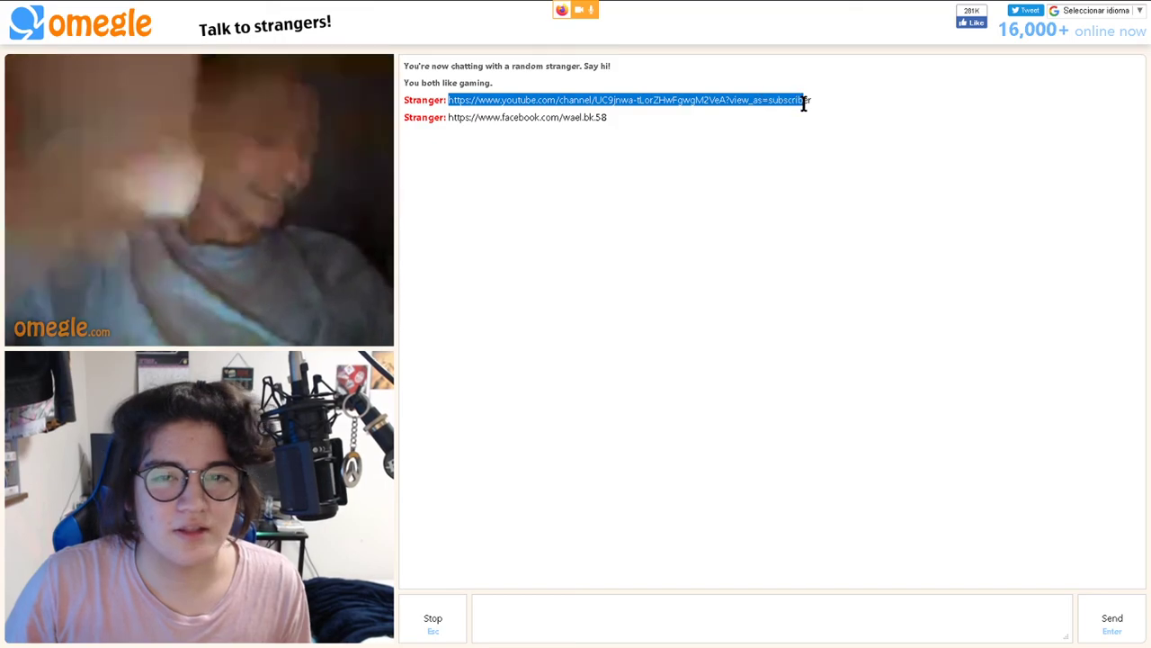
pyautogui.moveTo(895, 196)
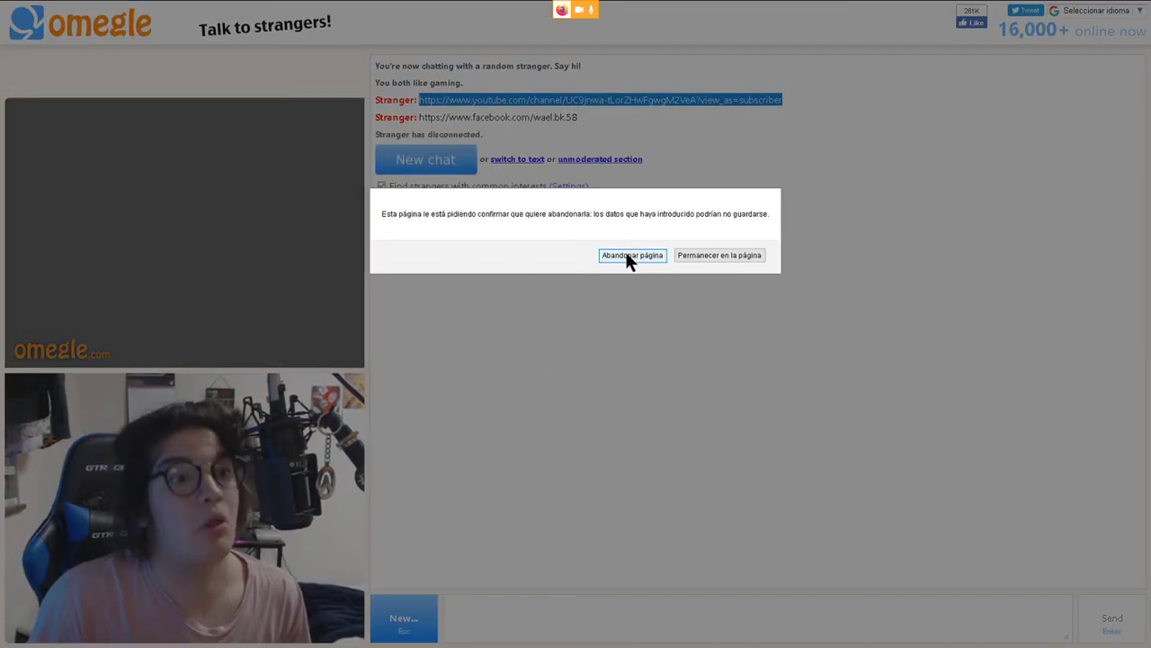
# Leave the Omegle page via Abandonar página and open a fresh Chrome tab.
pyautogui.click(631, 255)
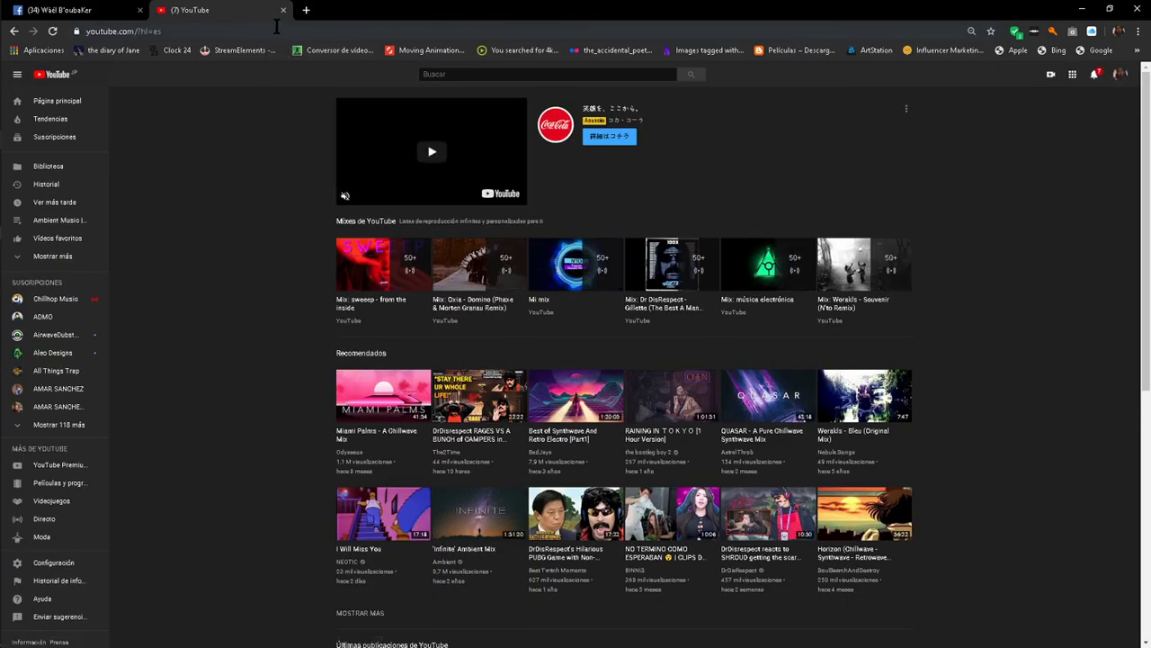
pyautogui.click(449, 10)
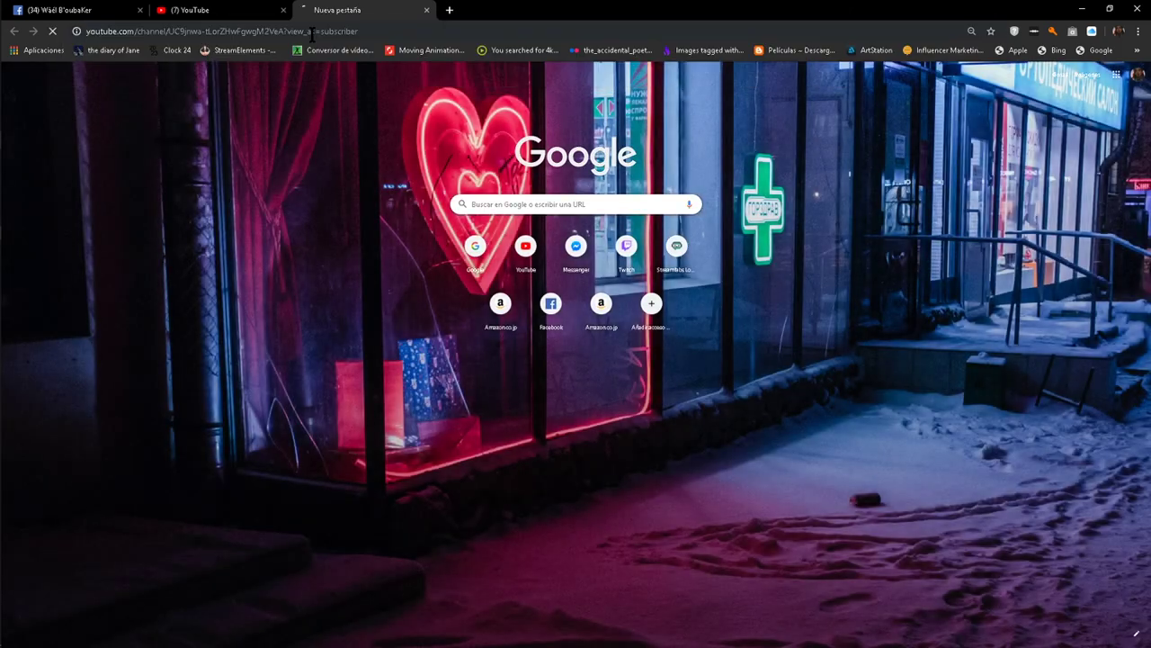